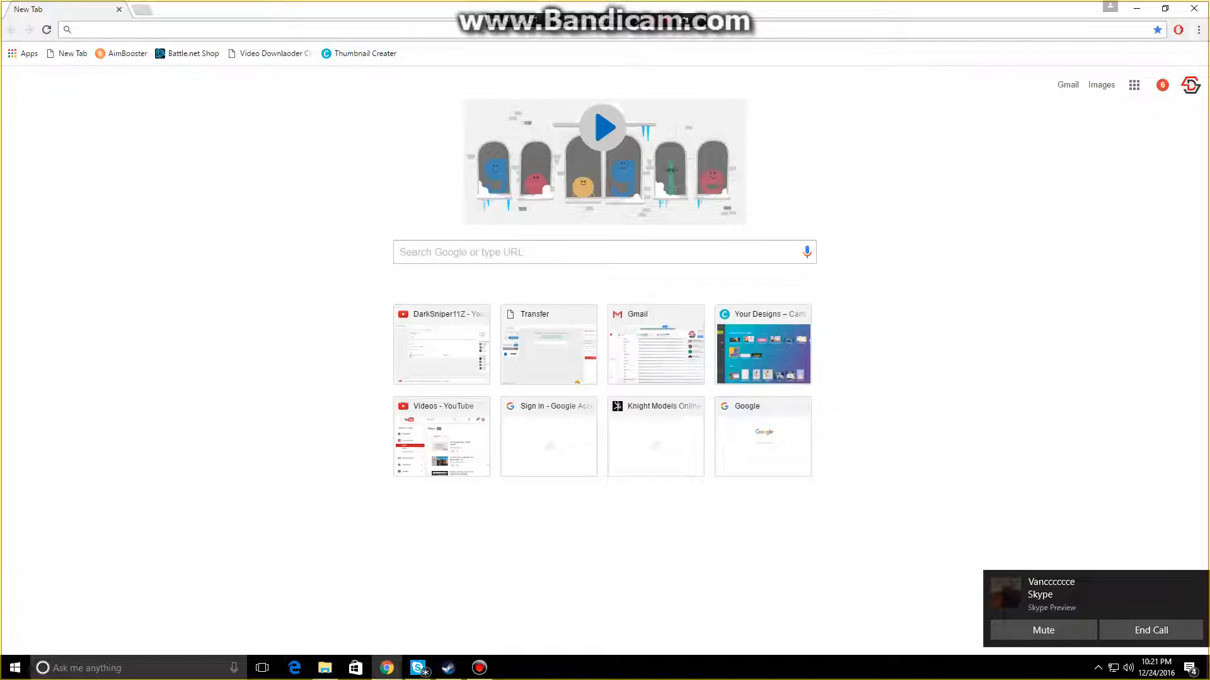
Search Google for 'santa' to bring up the Christmas-themed results page.
{"action": "type", "text": "santa"}
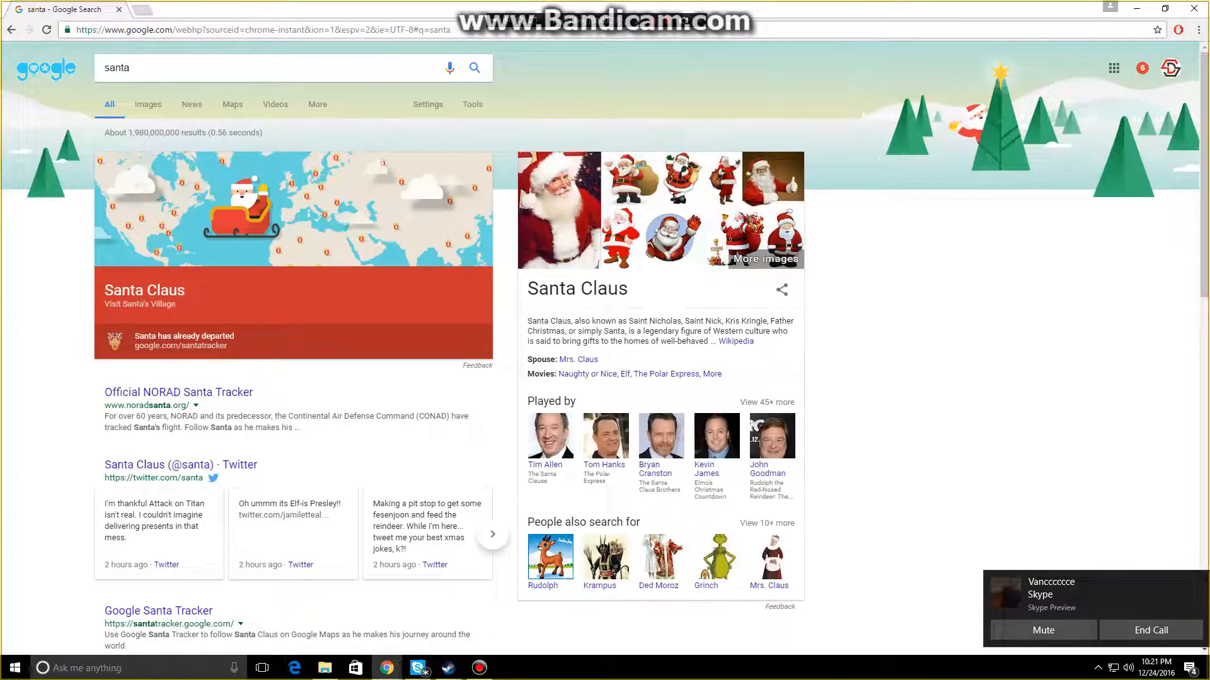
{"action": "left_click", "coordinate": [232, 68]}
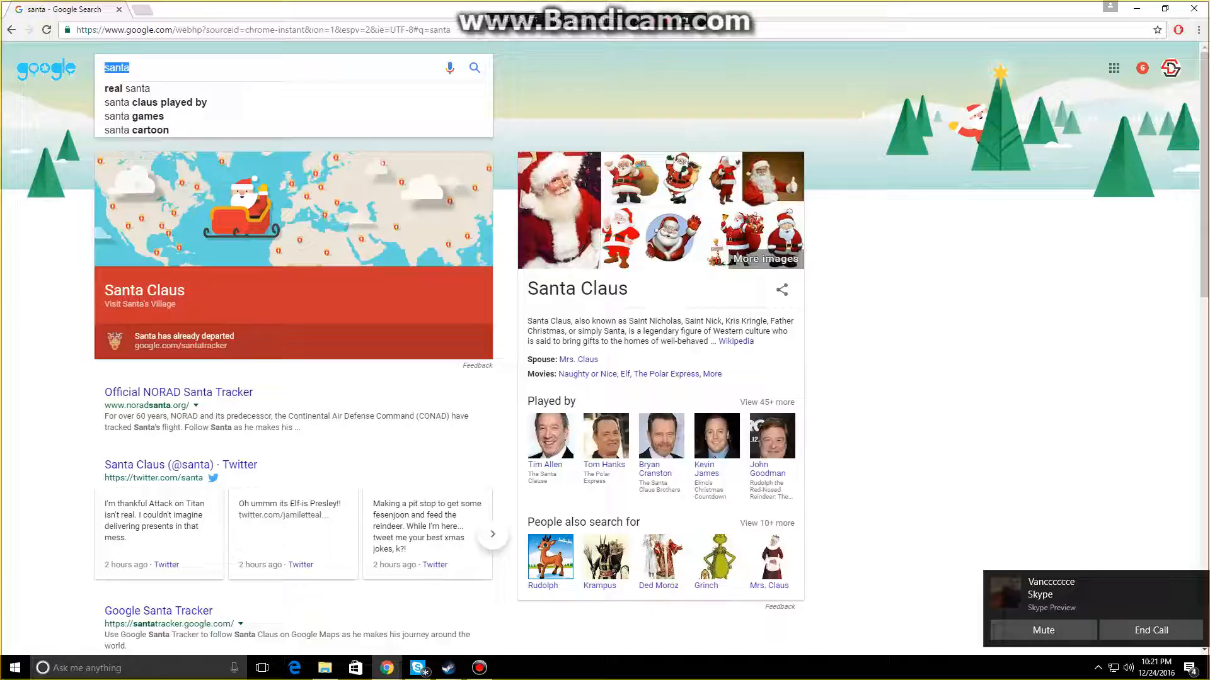
{"action": "type", "text": "omg look atv"}
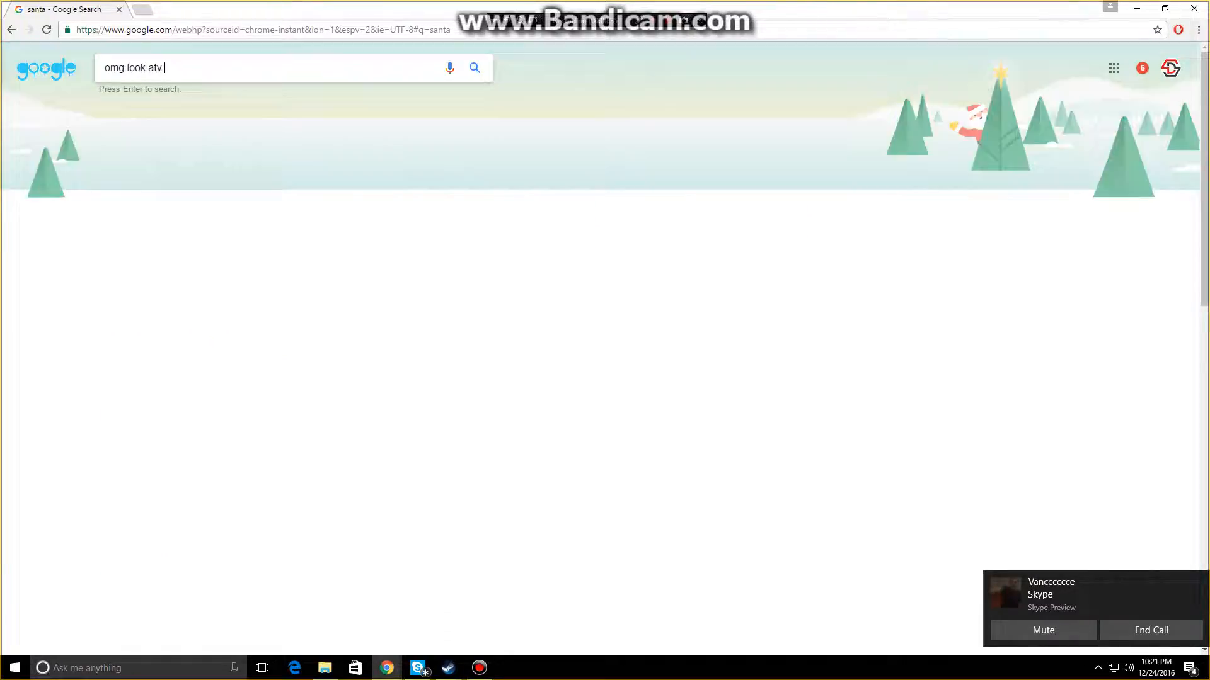
{"action": "type", "text": "that guy"}
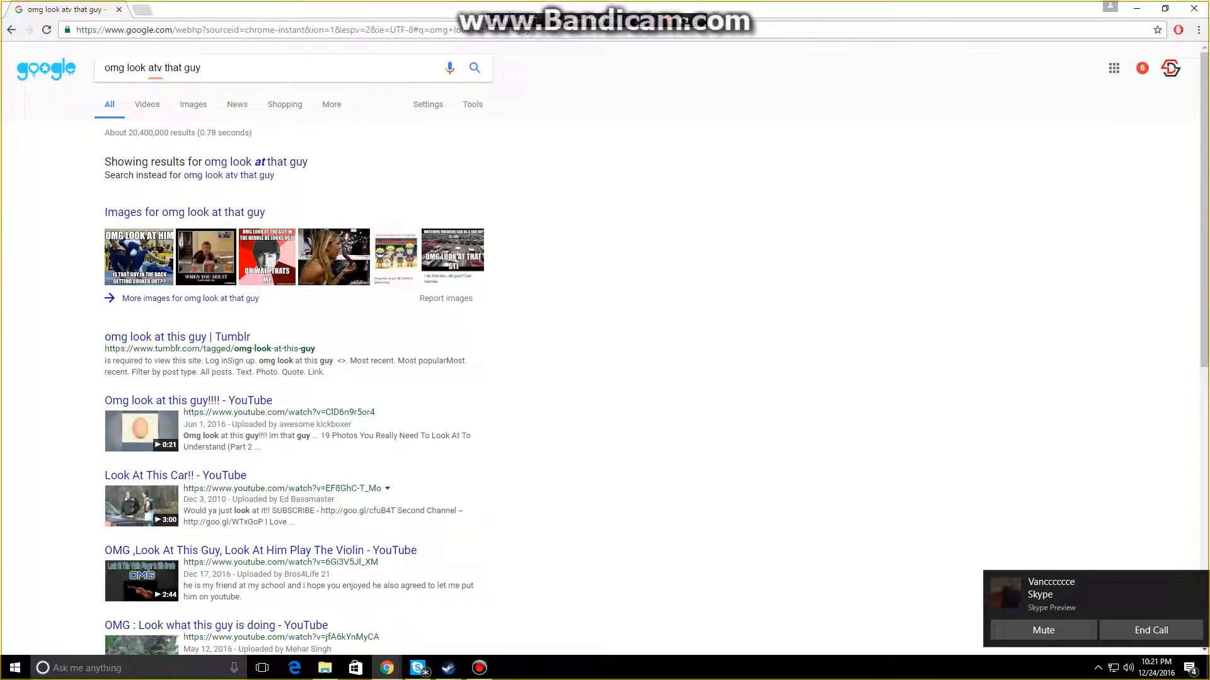
{"action": "type", "text": "santa"}
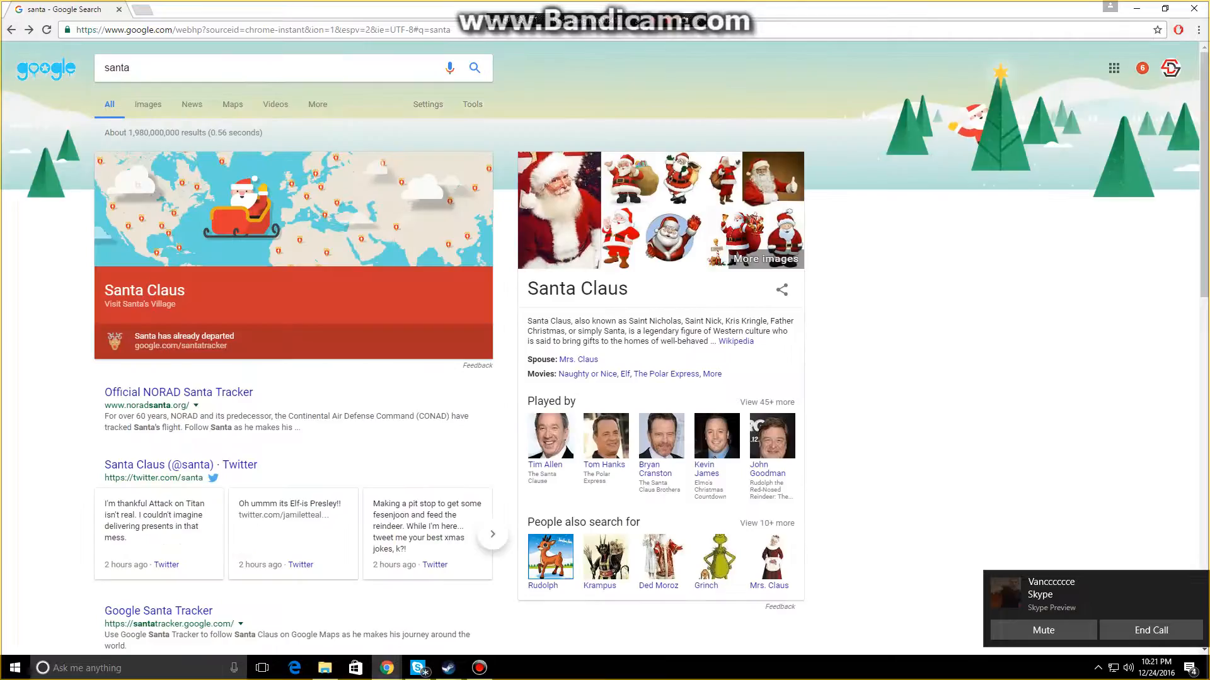